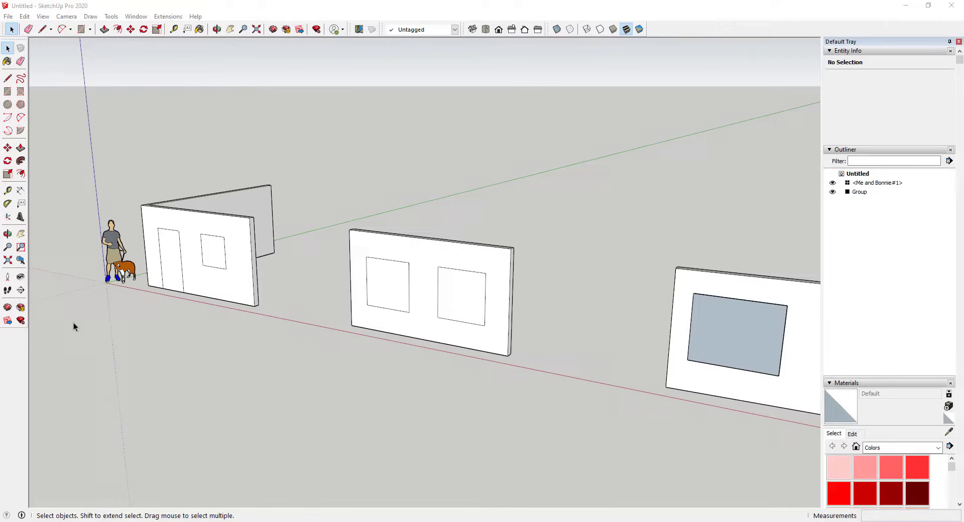
pyautogui.moveTo(466, 207)
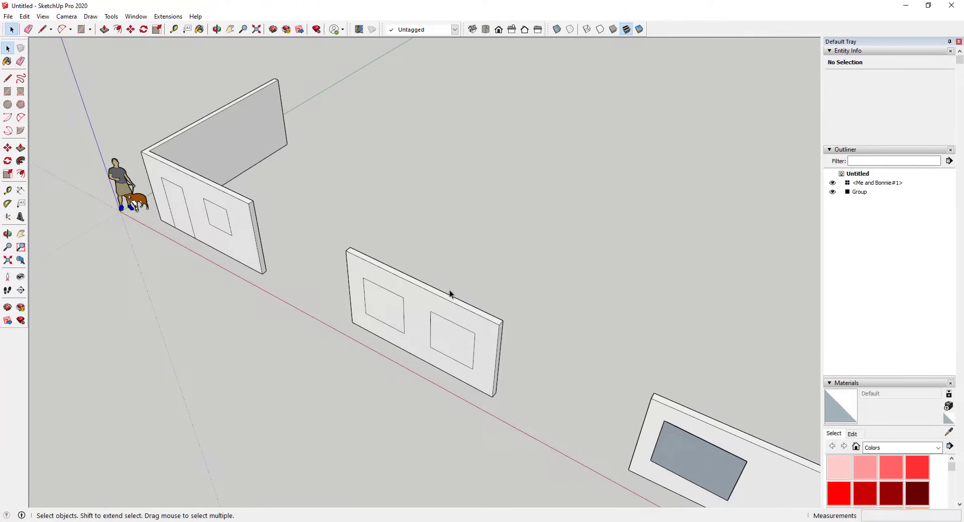
pyautogui.moveTo(818, 381)
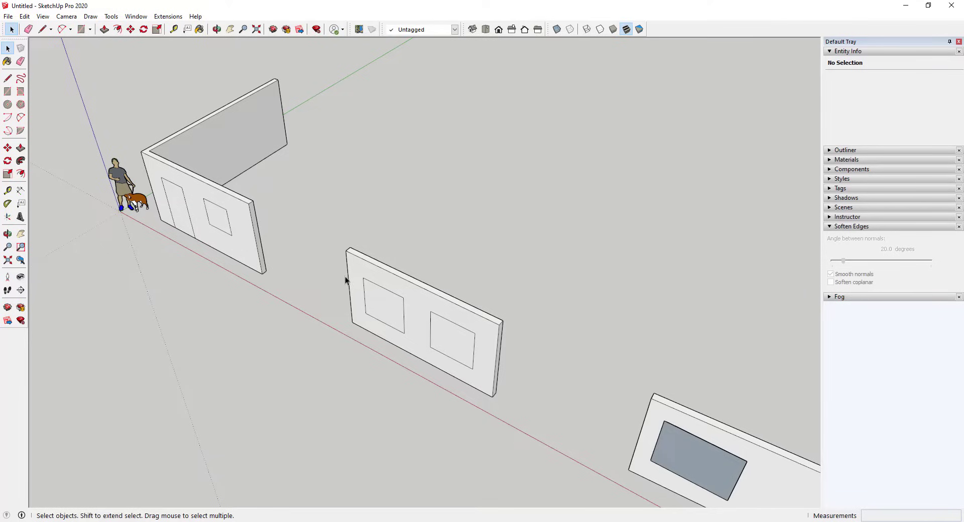
pyautogui.moveTo(190, 206)
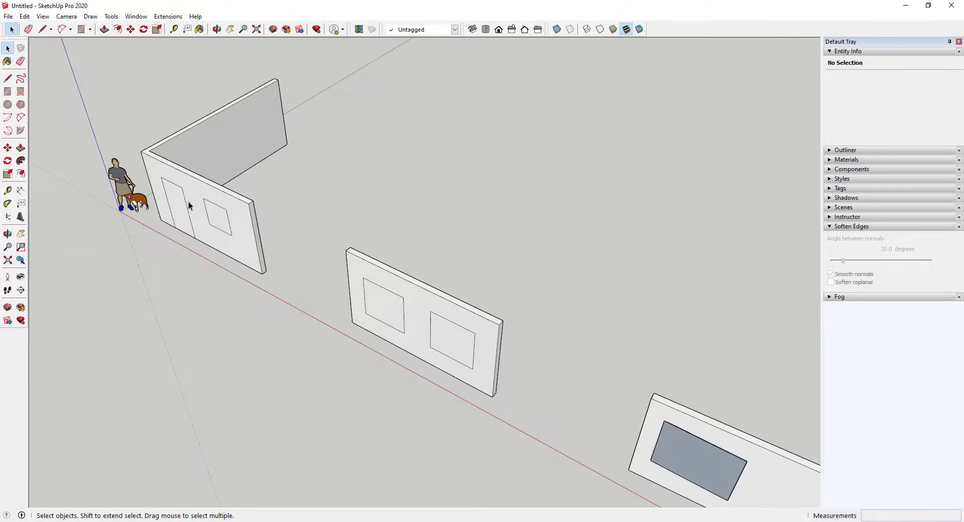
pyautogui.moveTo(228, 217)
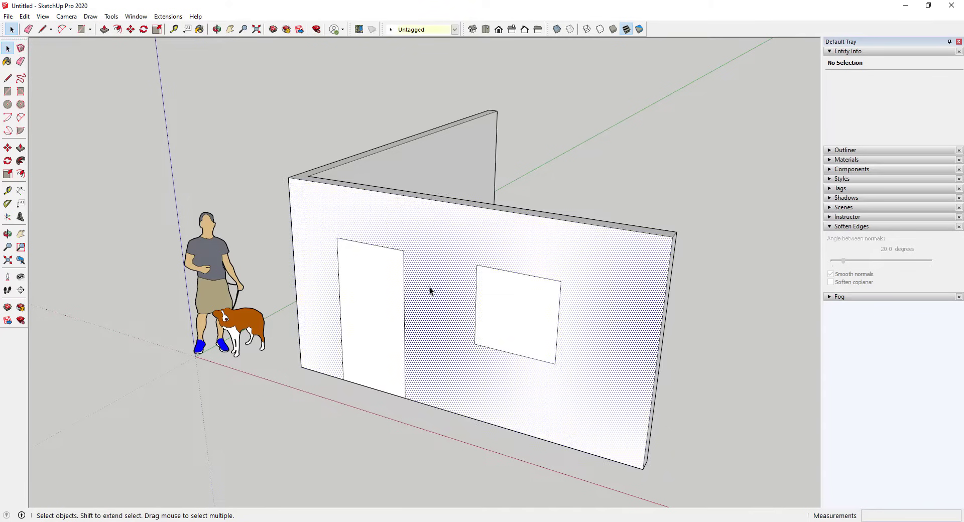
# Step: Push the door and window faces through the 6" corner wall thickness
pyautogui.click(430, 292)
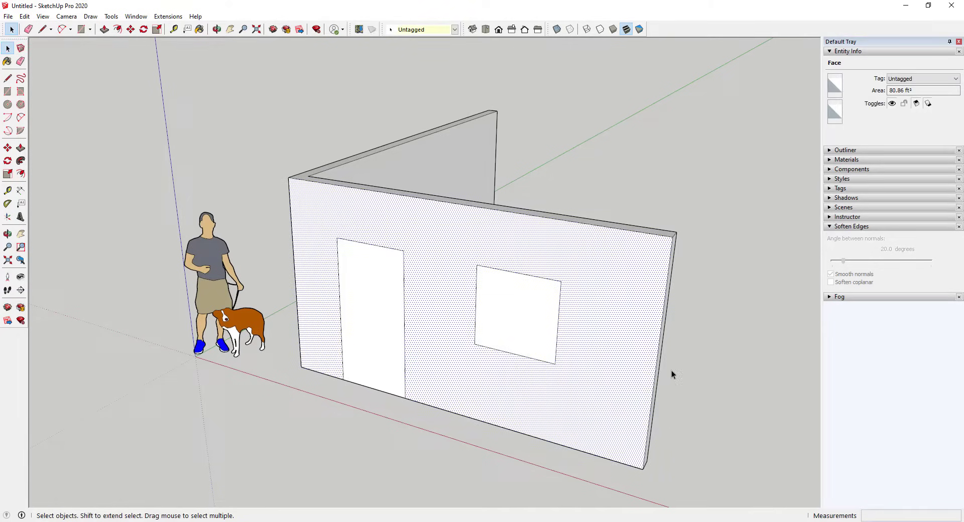
pyautogui.moveTo(389, 308)
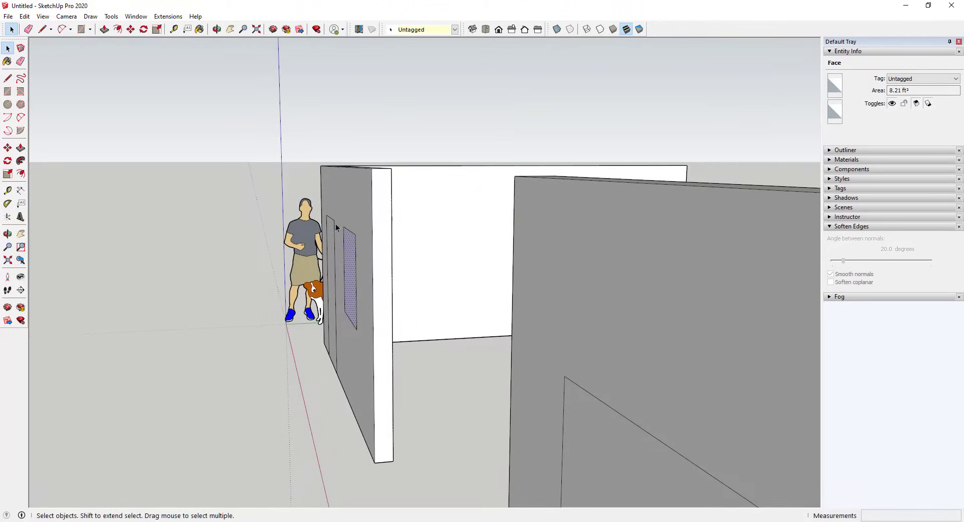
pyautogui.moveTo(351, 255)
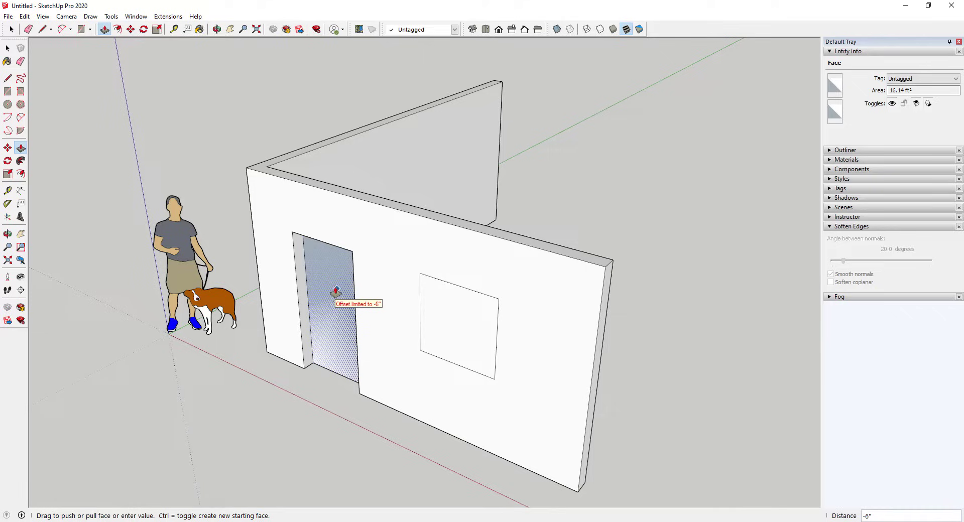
pyautogui.moveTo(336, 288)
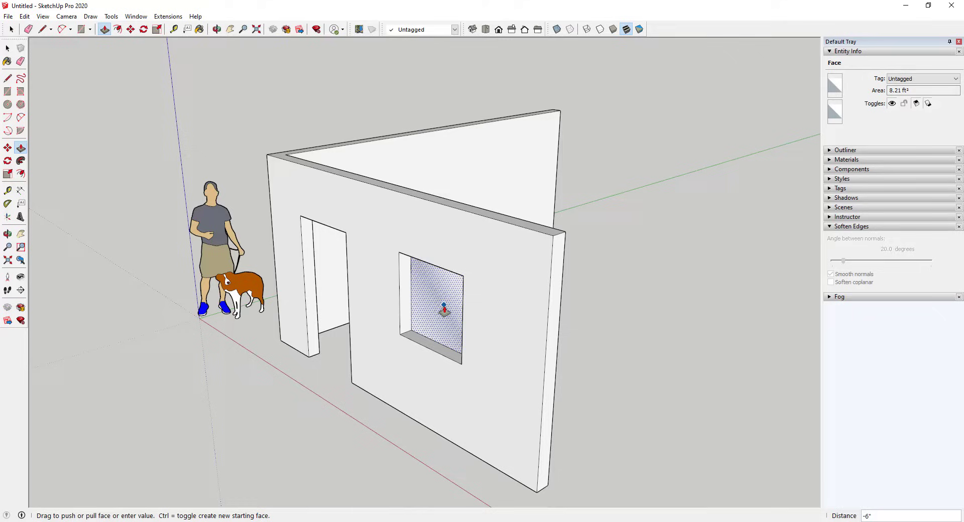
pyautogui.moveTo(438, 306)
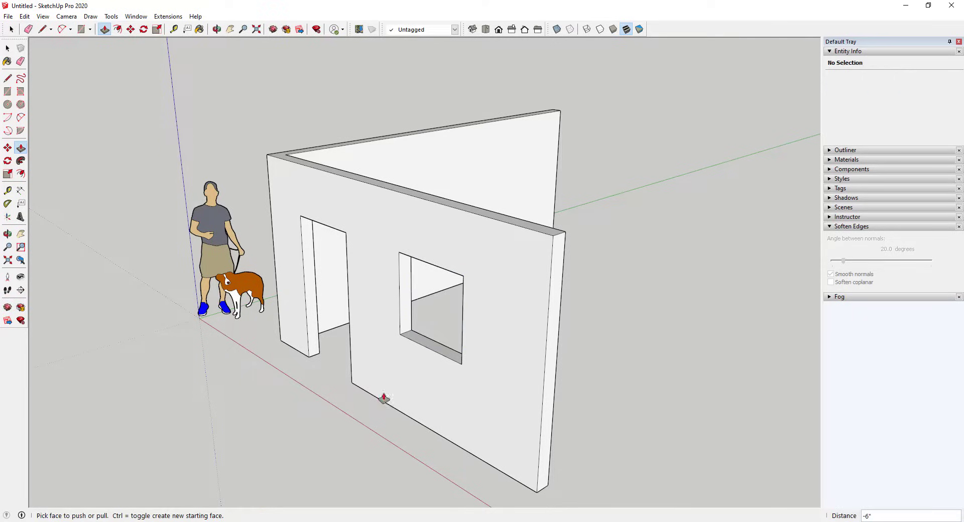
pyautogui.click(386, 397)
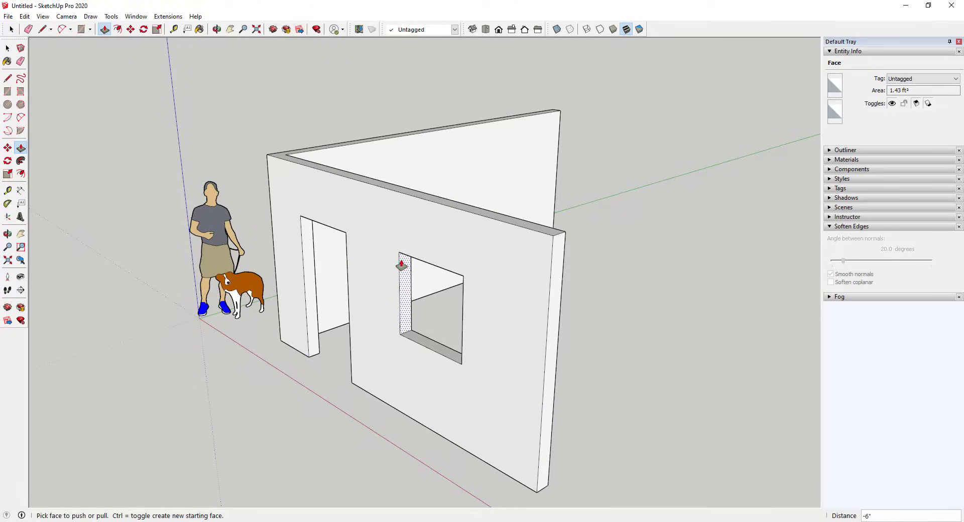
pyautogui.click(403, 265)
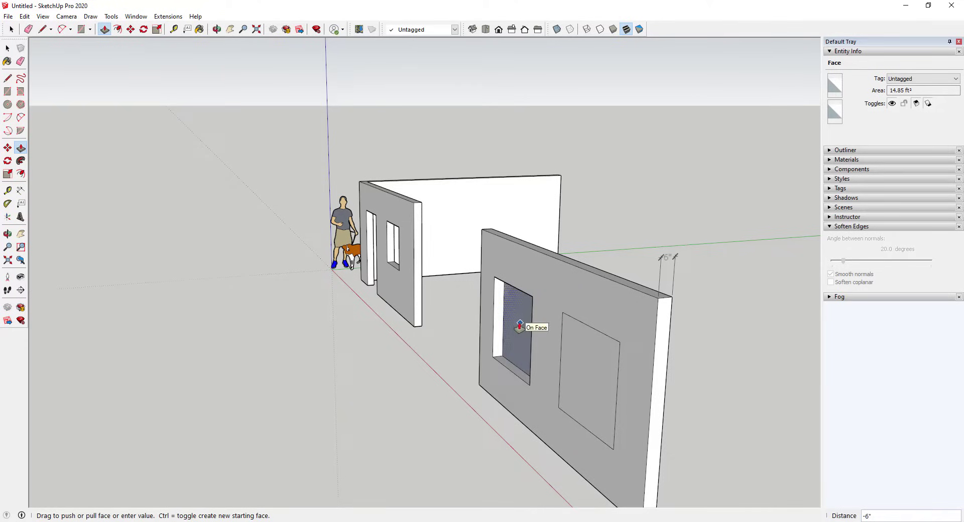
pyautogui.moveTo(517, 328)
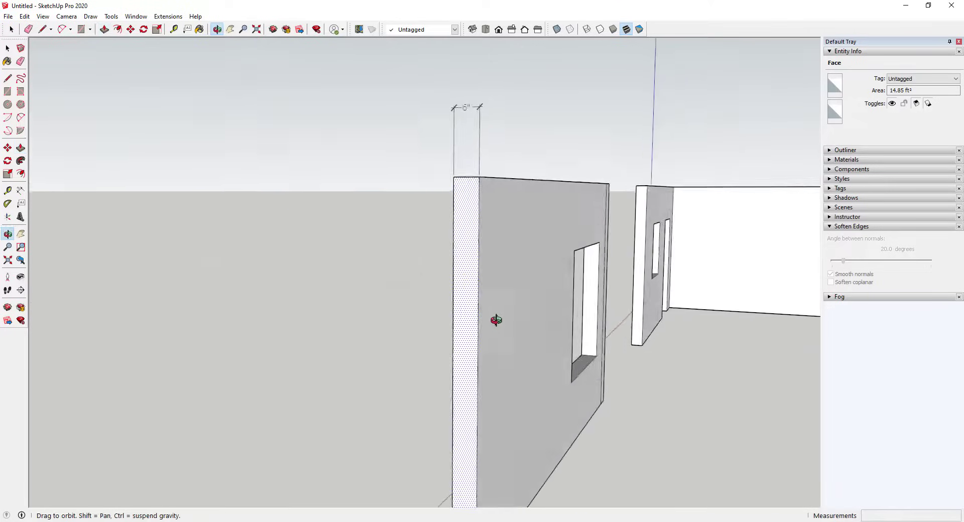
pyautogui.moveTo(495, 319); pyautogui.dragTo(627, 354)
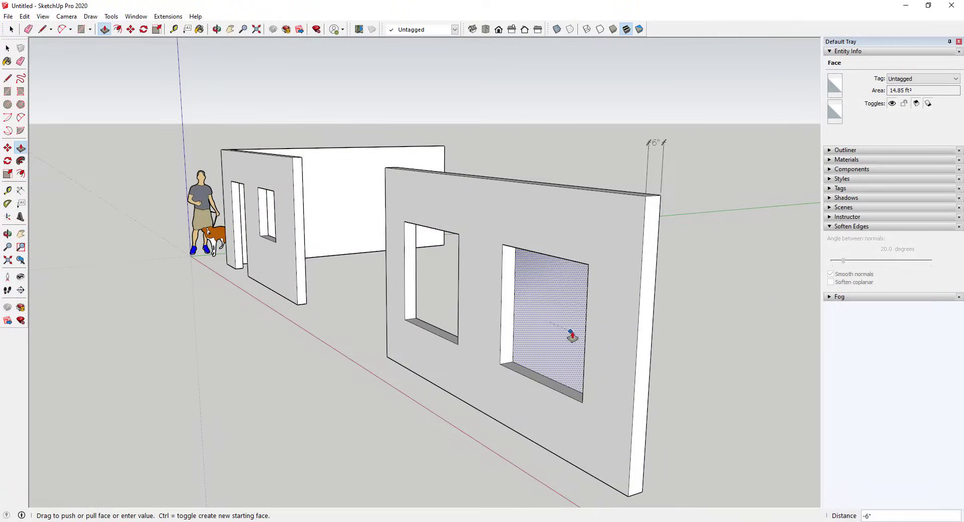
pyautogui.moveTo(571, 334); pyautogui.dragTo(581, 317)
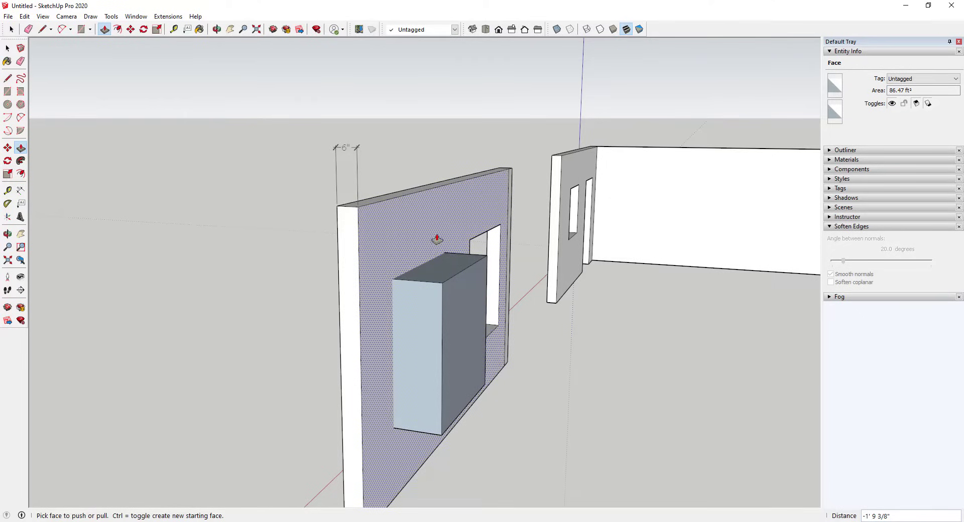
pyautogui.moveTo(386, 260)
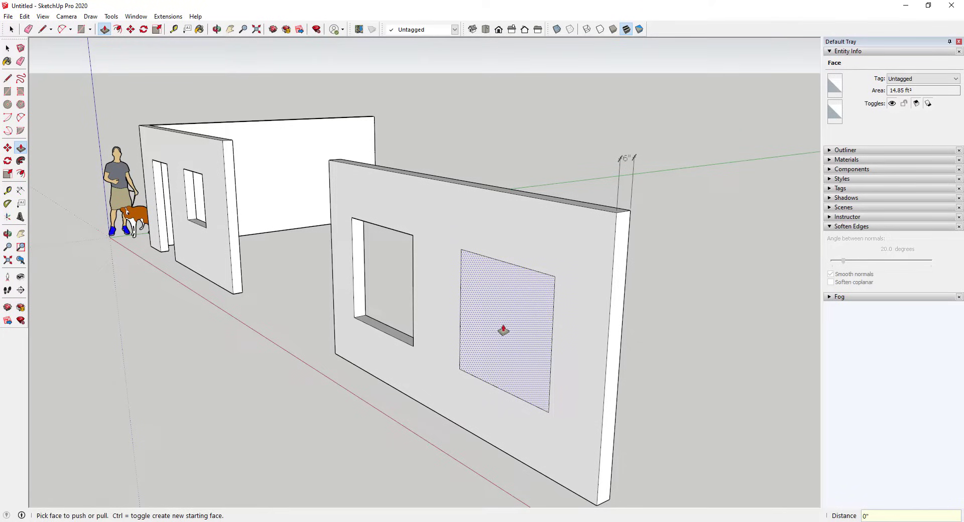
# Step: Push the right window face -6 inches through the two-window wall
pyautogui.moveTo(503, 330); pyautogui.dragTo(496, 324)
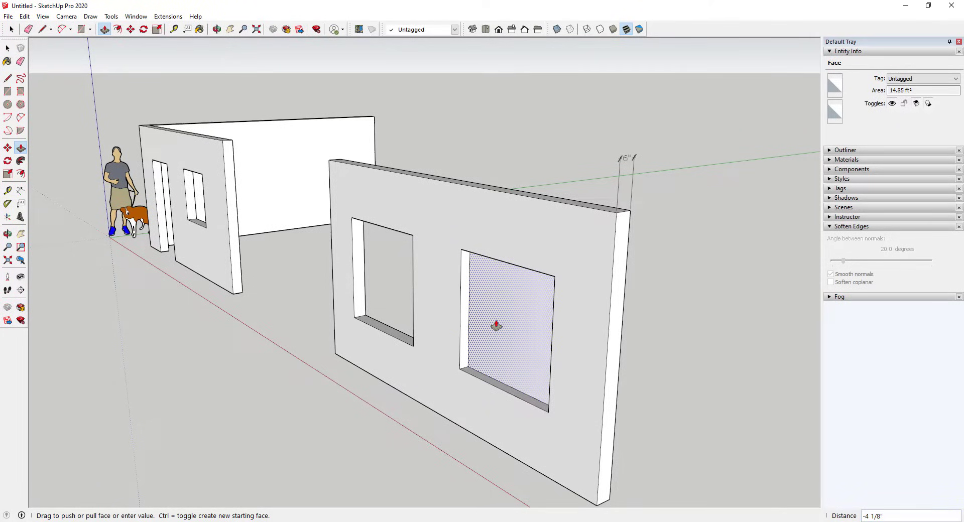
pyautogui.write('-6')
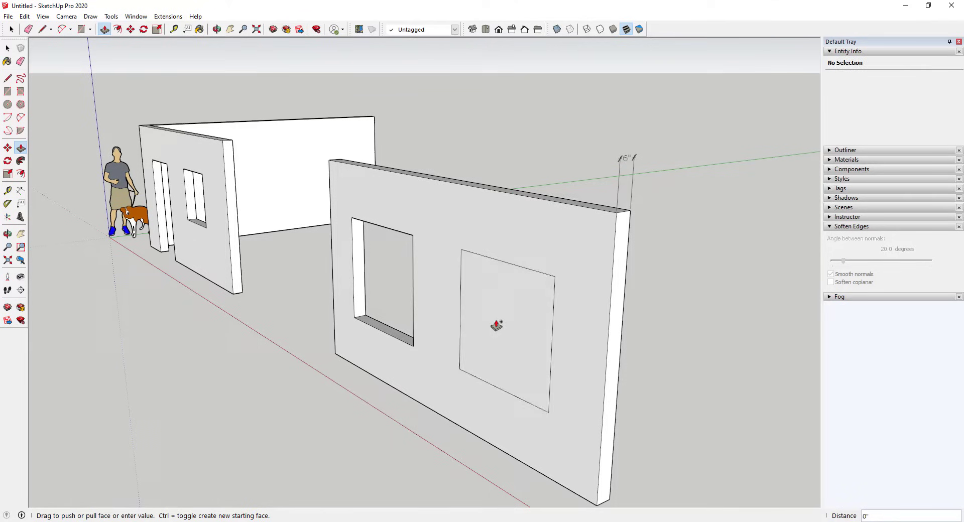
pyautogui.moveTo(496, 325); pyautogui.dragTo(504, 320)
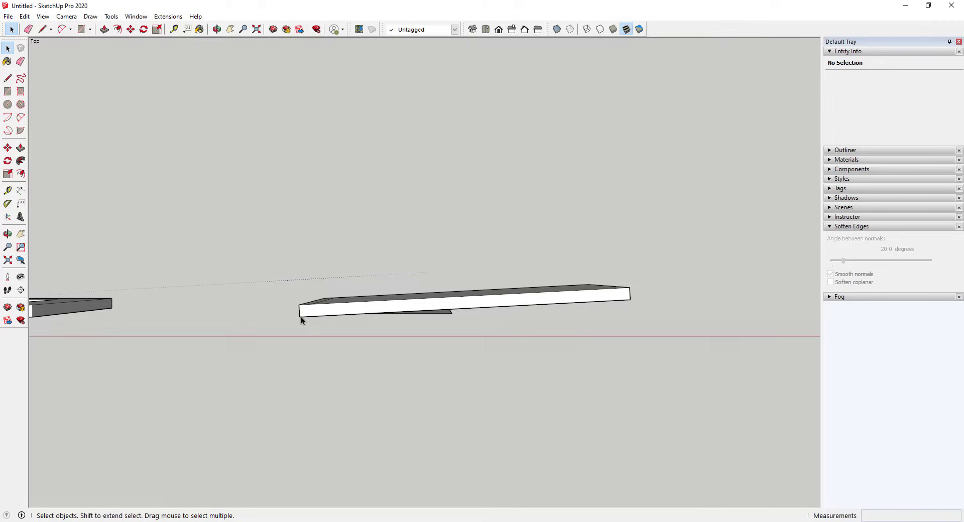
pyautogui.moveTo(629, 306)
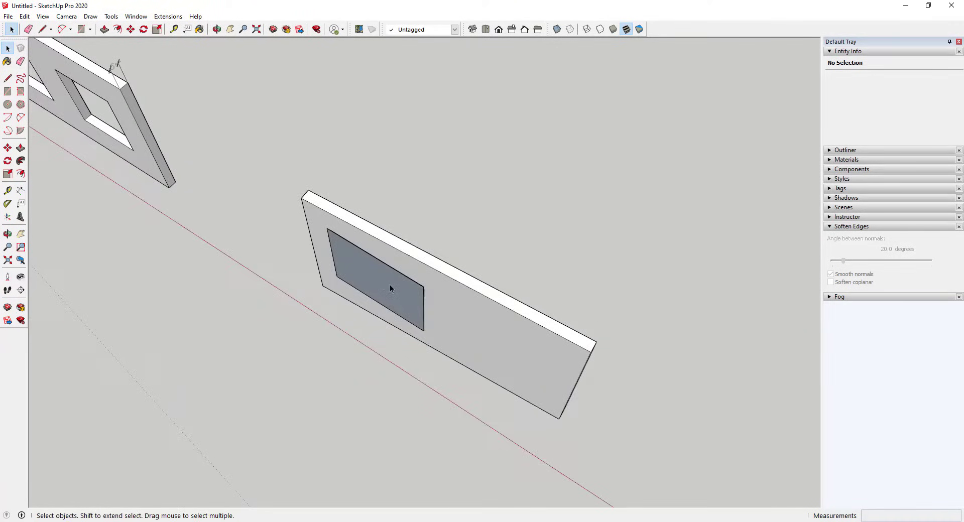
# Step: Push/Pull the large window face on the third wall, leaving a shallow panel
pyautogui.click(379, 289)
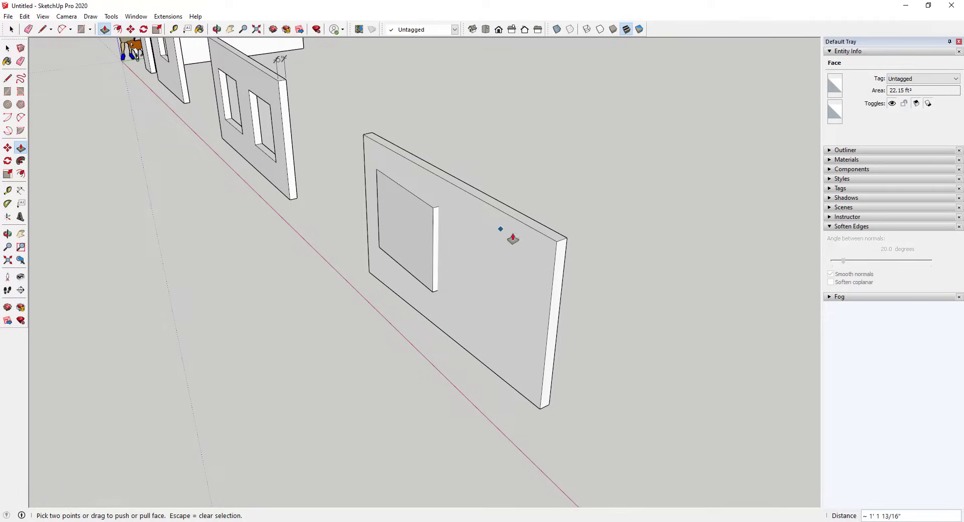
pyautogui.moveTo(400, 240)
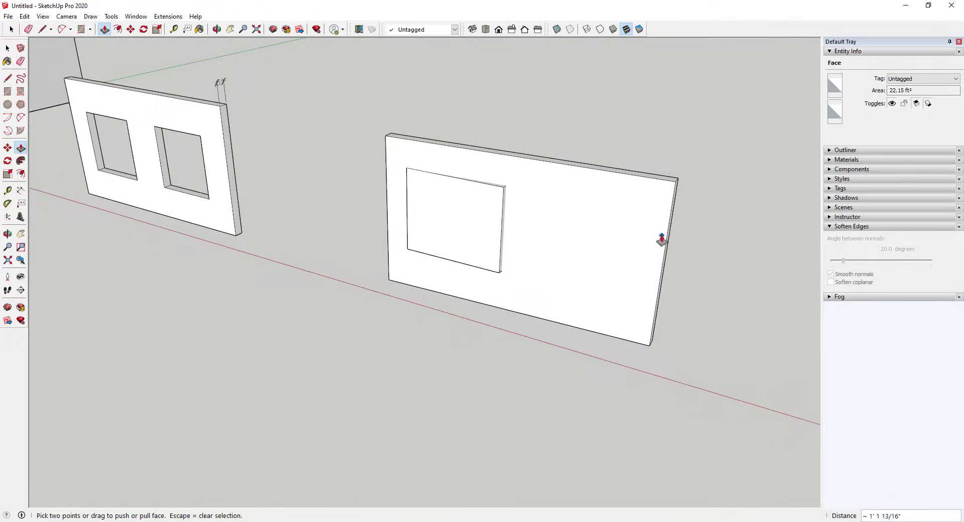
pyautogui.moveTo(662, 239); pyautogui.dragTo(555, 217)
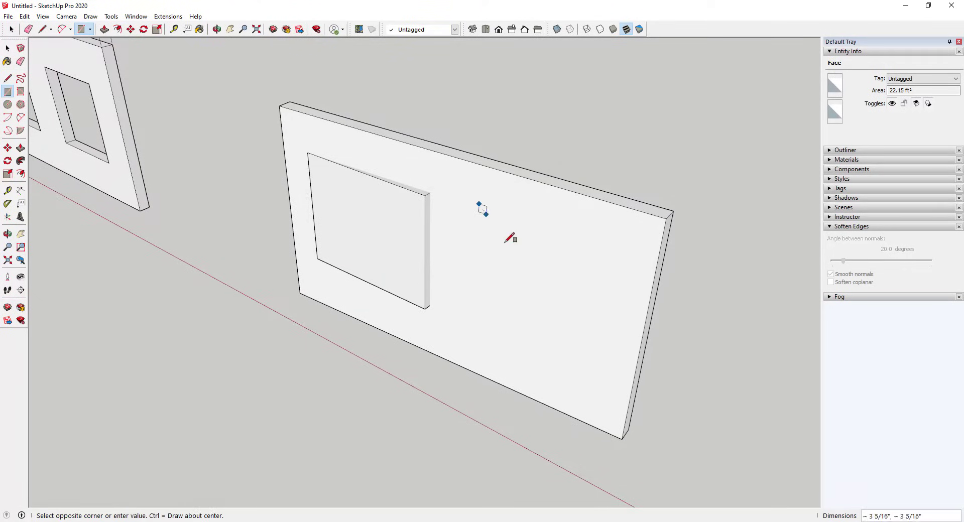
# Step: Draw a window rectangle on the third wall and push its face through the wall
pyautogui.moveTo(481, 204); pyautogui.dragTo(593, 366)
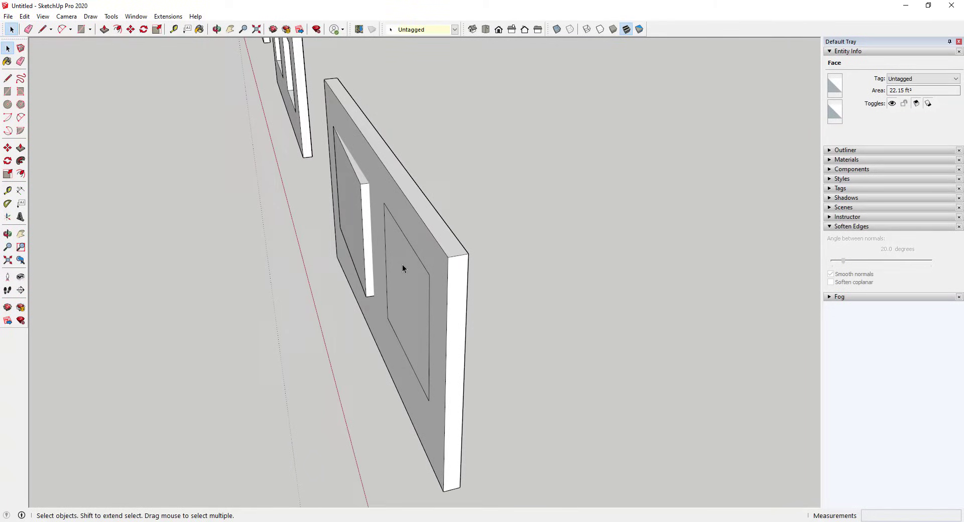
pyautogui.click(403, 268)
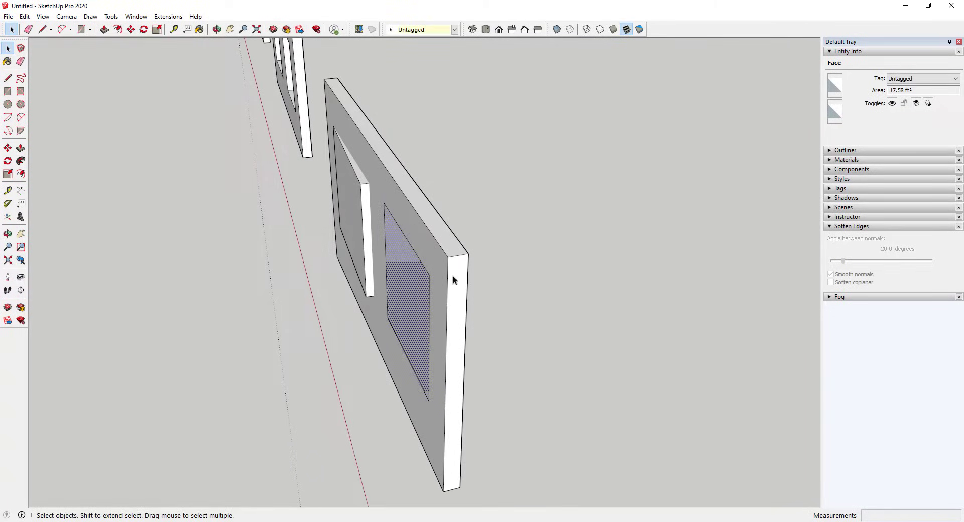
pyautogui.click(20, 148)
pyautogui.write("-6'")
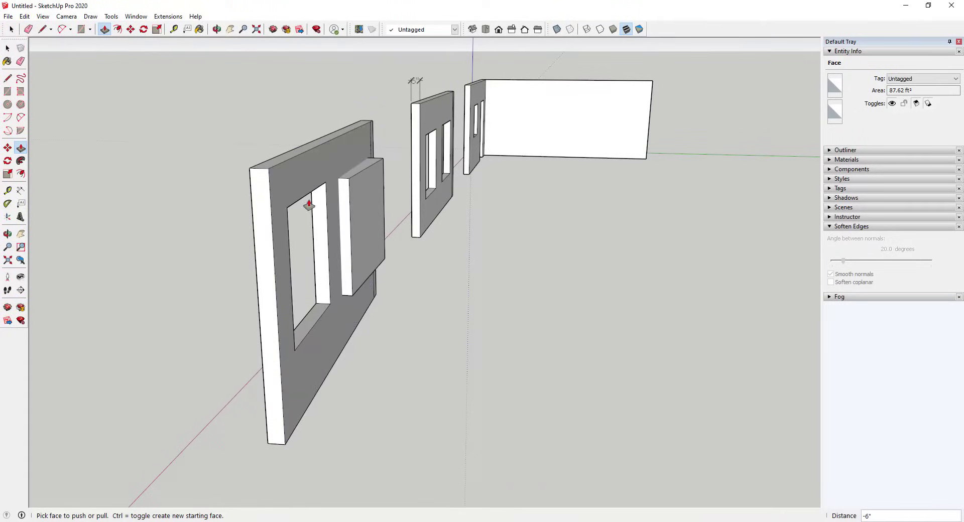
pyautogui.click(334, 332)
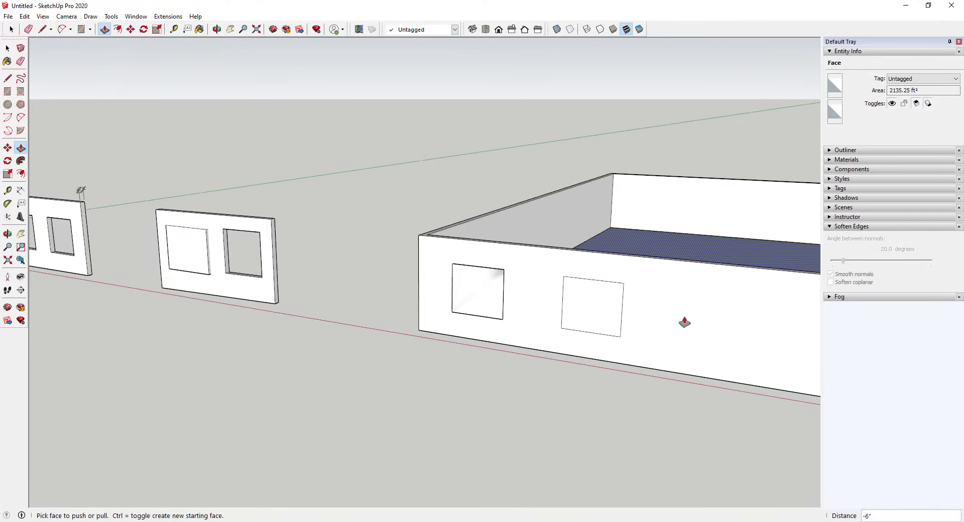
pyautogui.moveTo(688, 323)
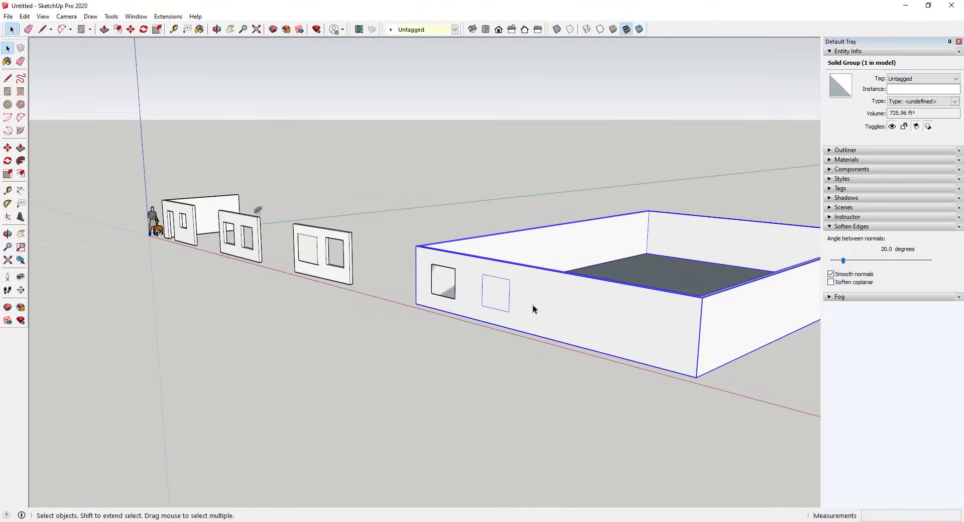
# Step: Right-click the grouped house wall to view its group options
pyautogui.rightClick(532, 309)
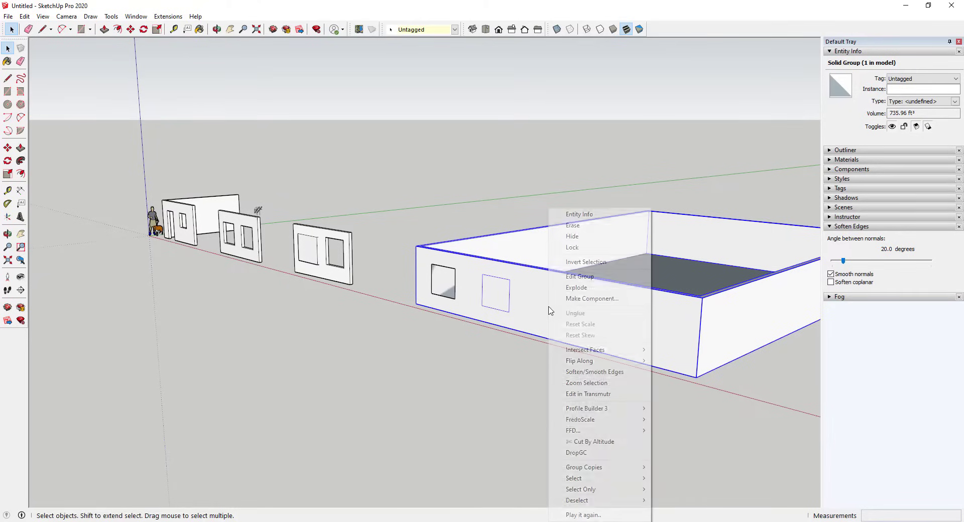
pyautogui.moveTo(592, 299)
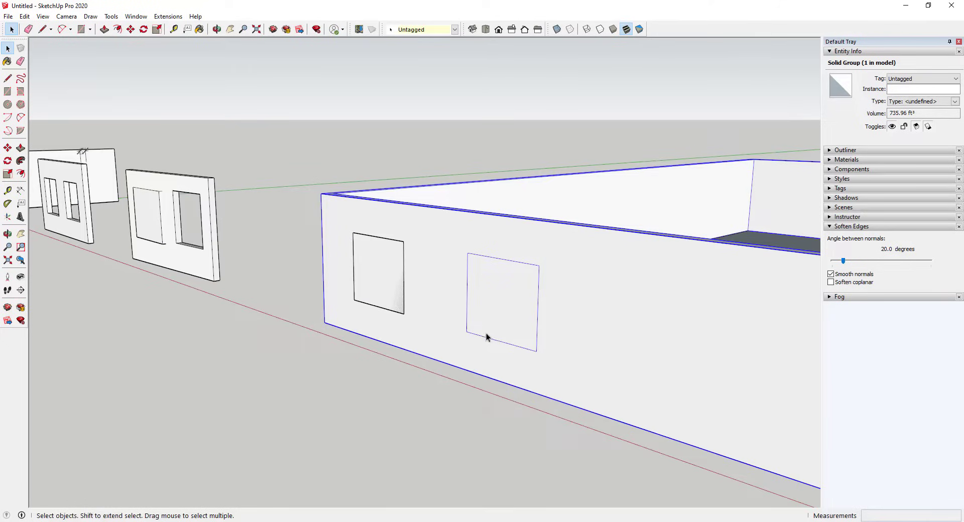
pyautogui.moveTo(568, 290)
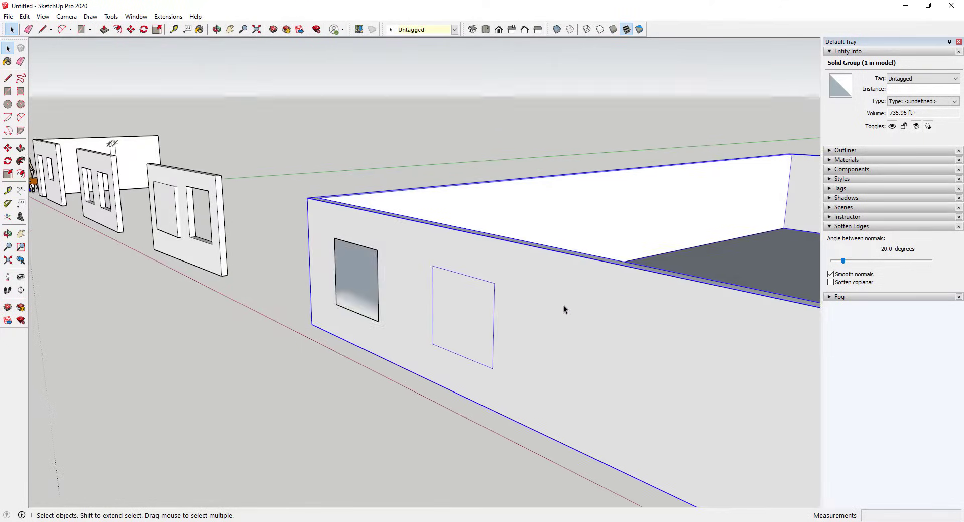
pyautogui.moveTo(498, 309)
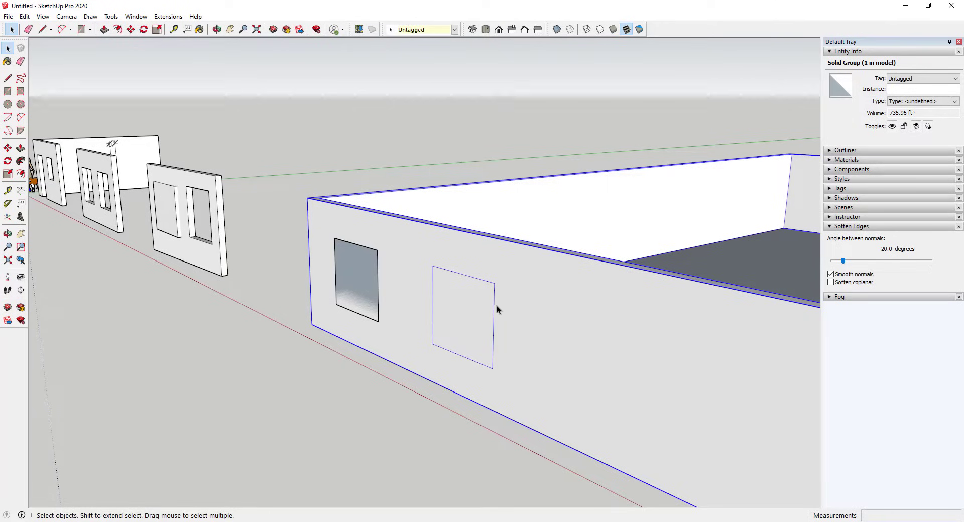
pyautogui.click(536, 328)
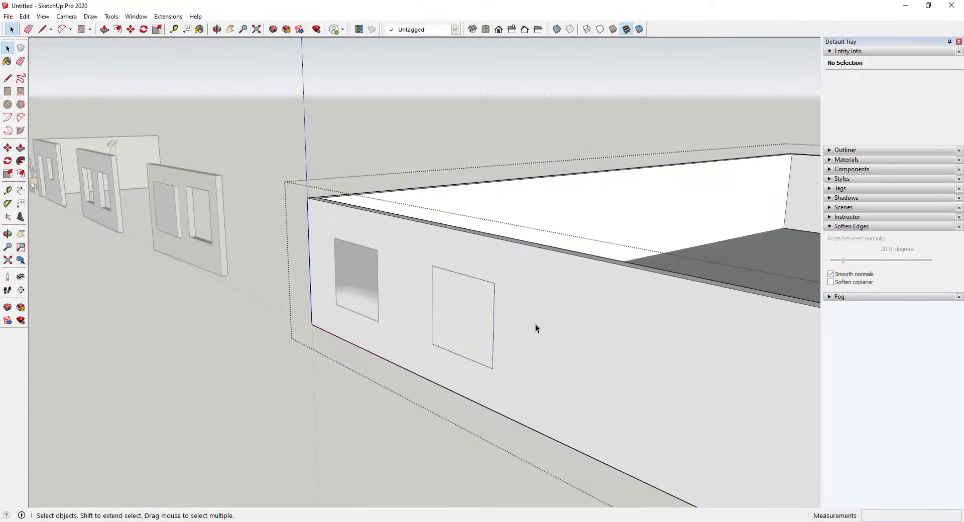
pyautogui.click(357, 279)
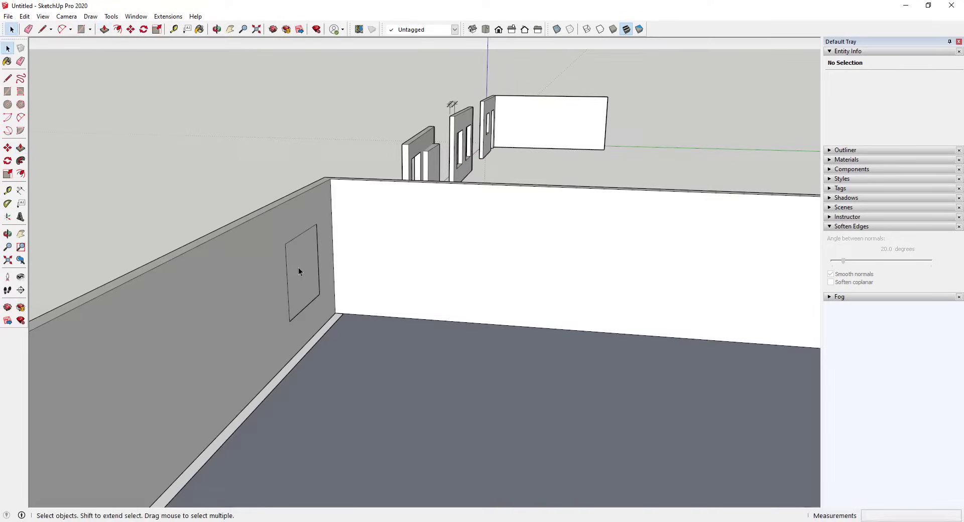
pyautogui.click(299, 271)
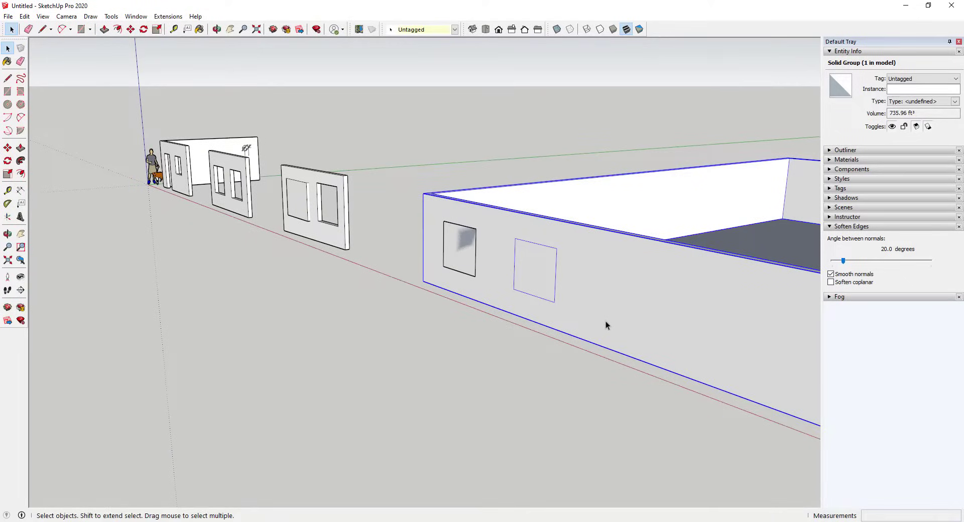
pyautogui.moveTo(600, 296)
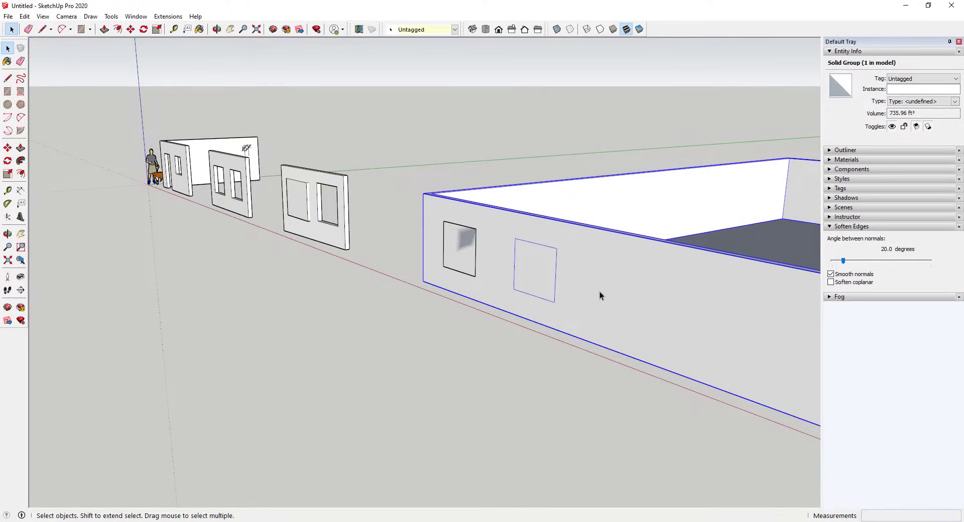
# Step: Double-click the house group to enter its editing context
pyautogui.doubleClick(533, 283)
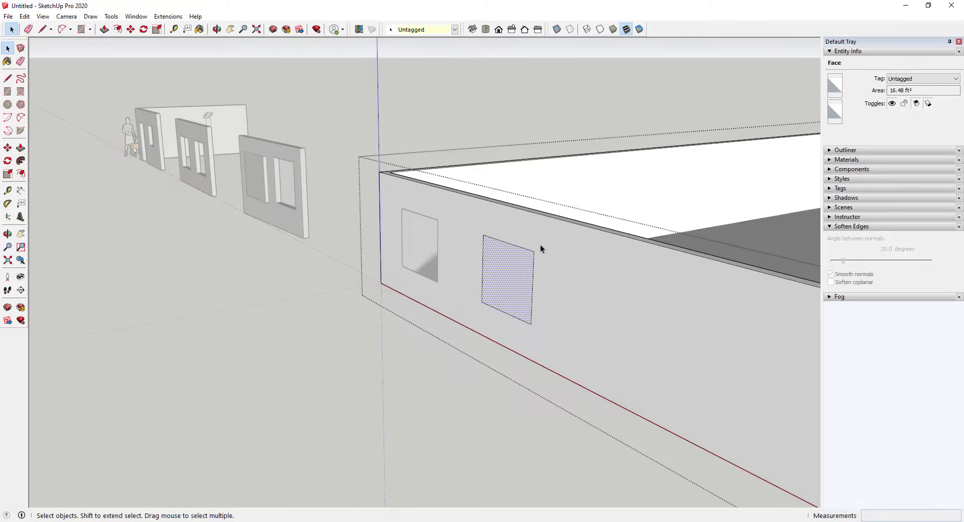
pyautogui.moveTo(507, 318)
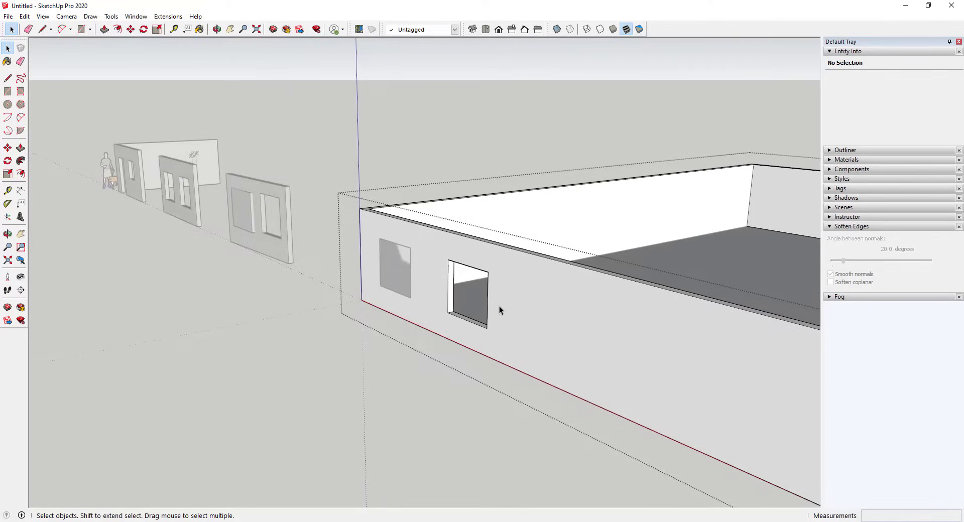
pyautogui.moveTo(486, 336)
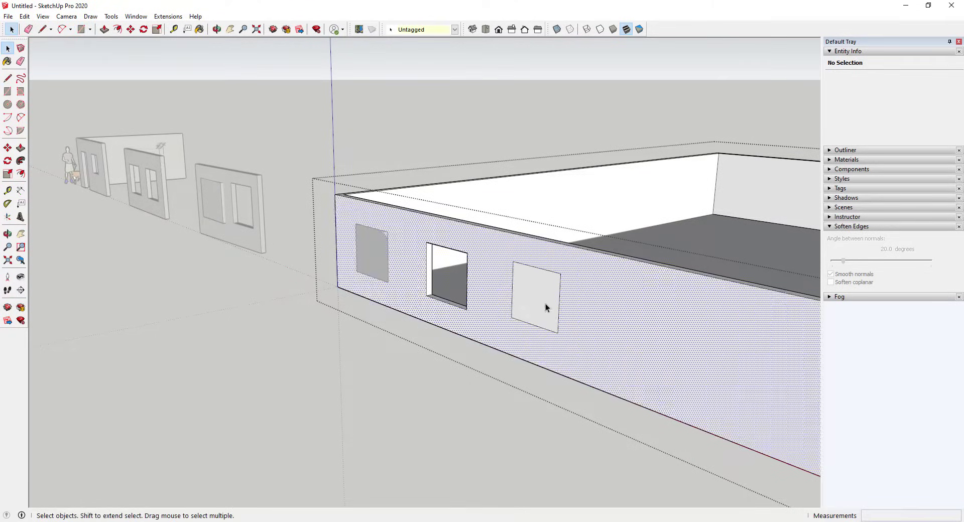
pyautogui.moveTo(546, 307); pyautogui.dragTo(492, 332)
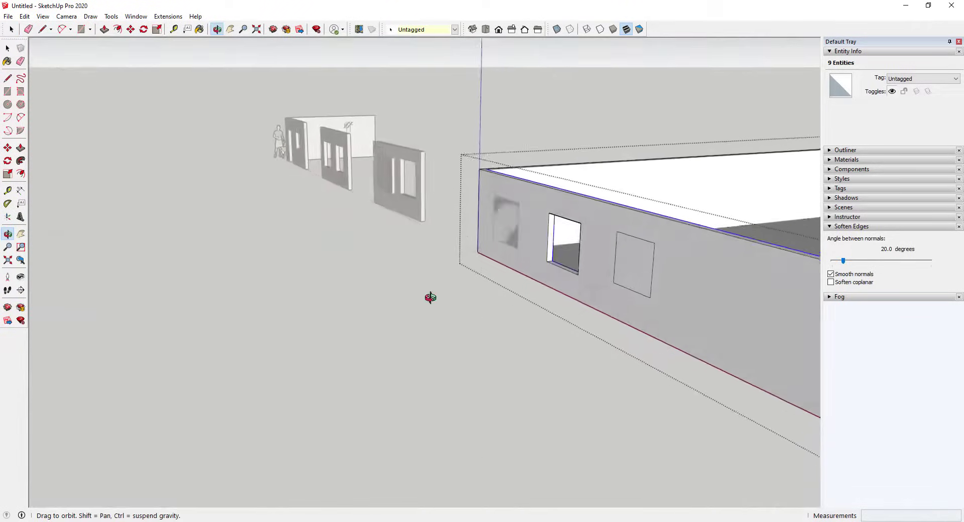
pyautogui.moveTo(430, 298); pyautogui.dragTo(503, 300)
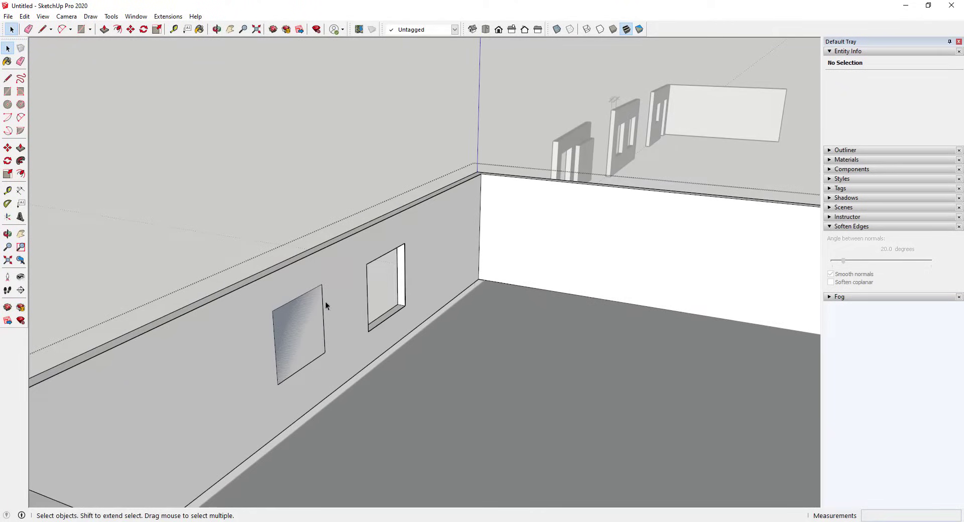
pyautogui.click(351, 320)
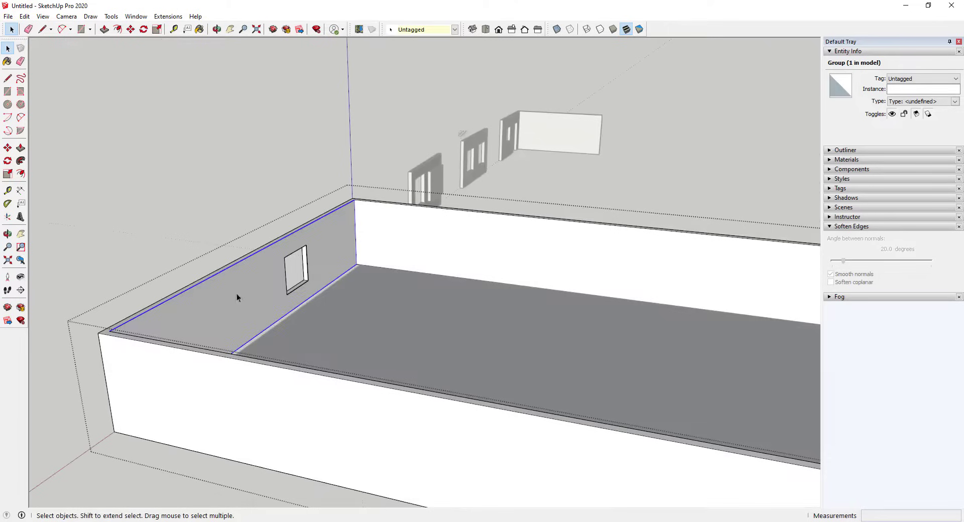
# Step: Check the inner wall group's context menu, then push the third window face 6 inches
pyautogui.rightClick(213, 300)
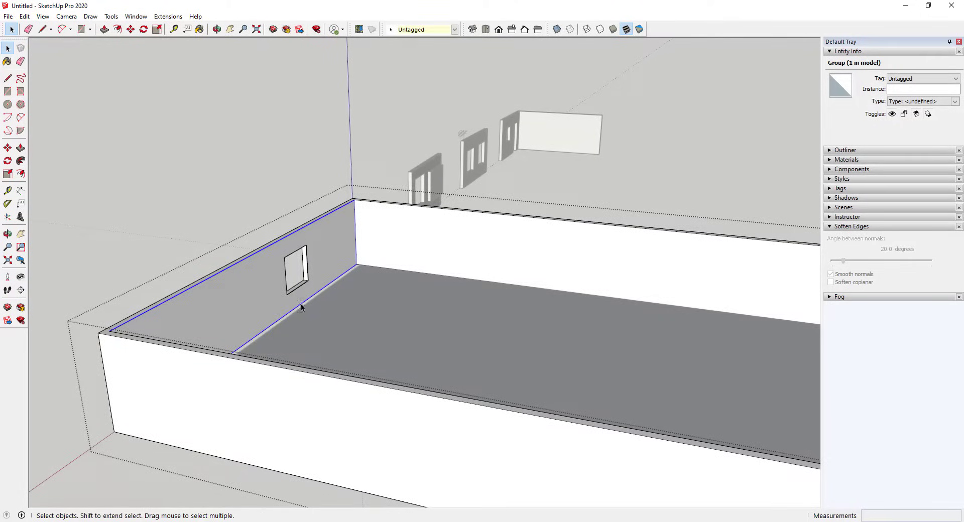
pyautogui.moveTo(261, 296)
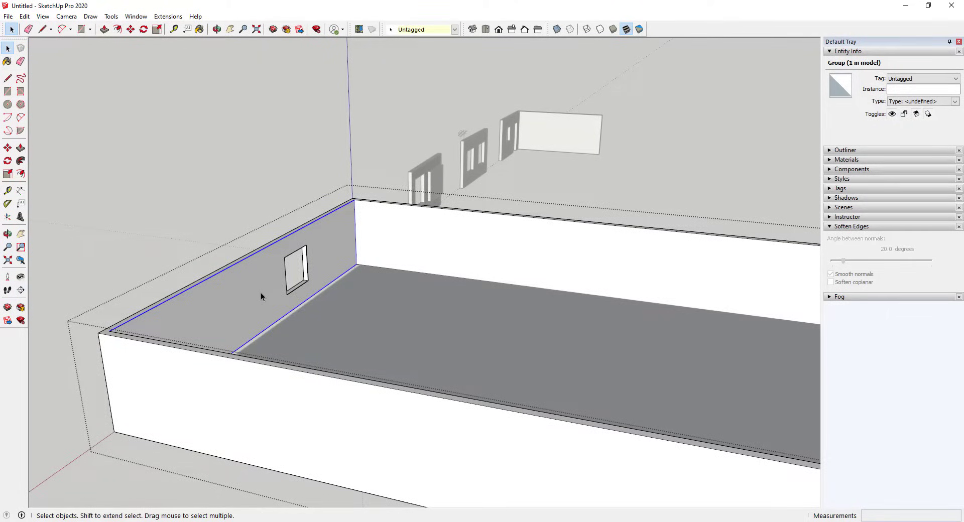
pyautogui.rightClick(261, 283)
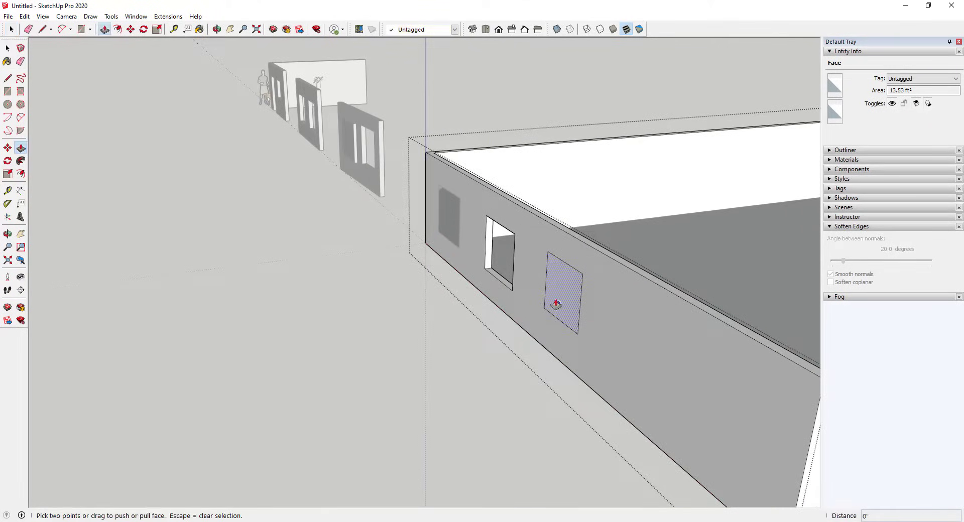
pyautogui.moveTo(558, 304); pyautogui.dragTo(564, 299)
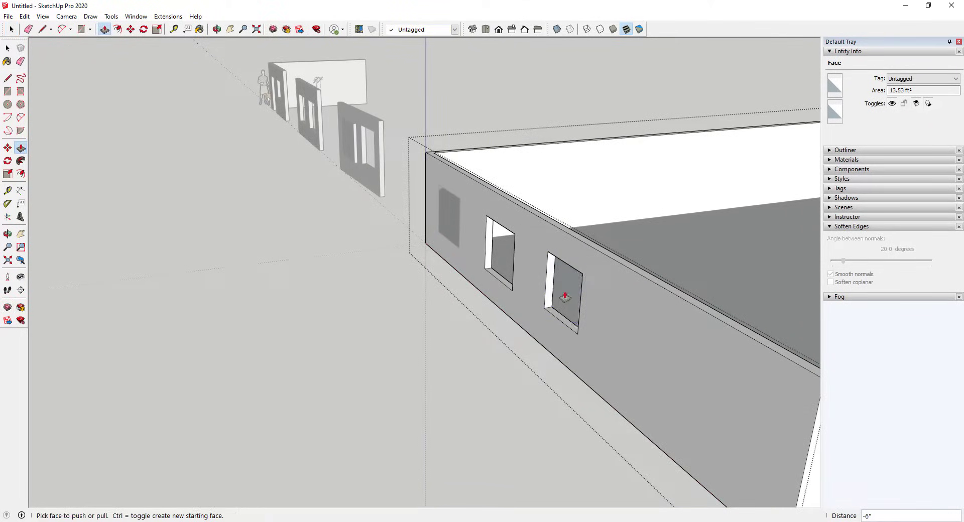